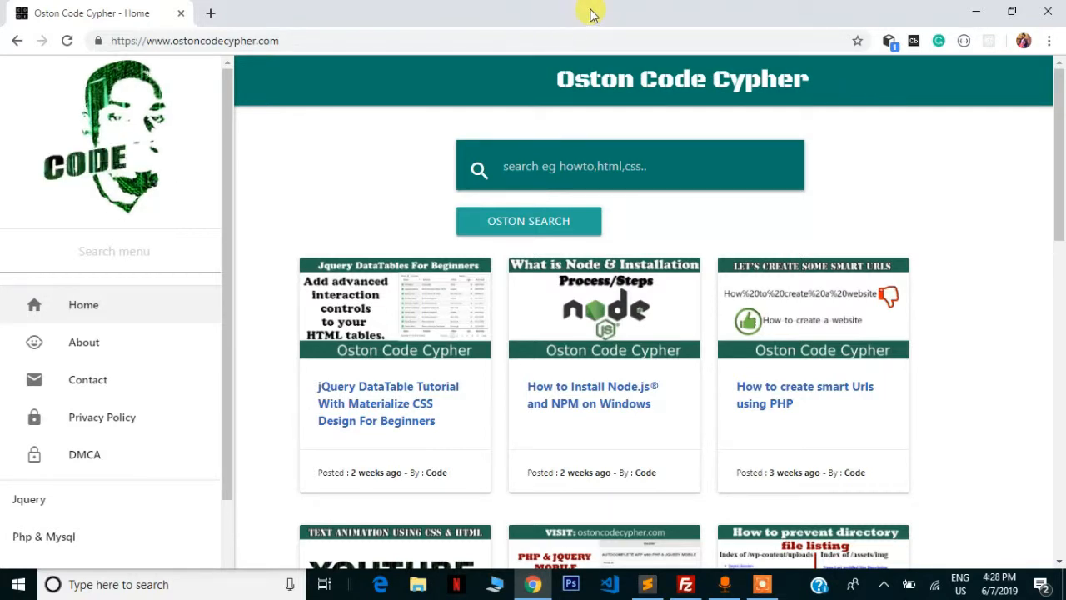
{"action": "mouse_move", "coordinate": [483, 37]}
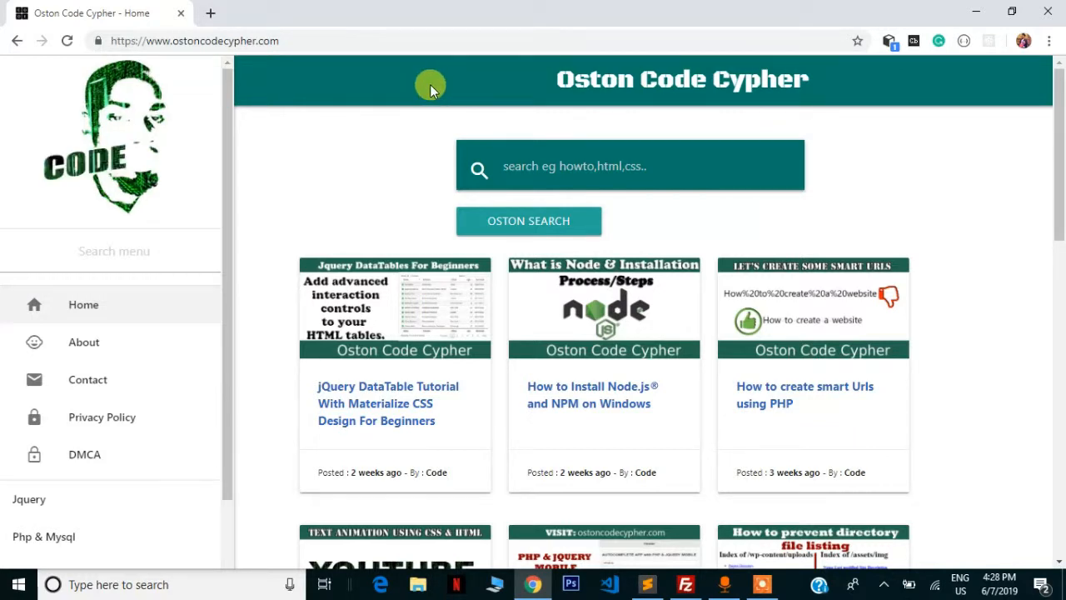
{"action": "mouse_move", "coordinate": [439, 86]}
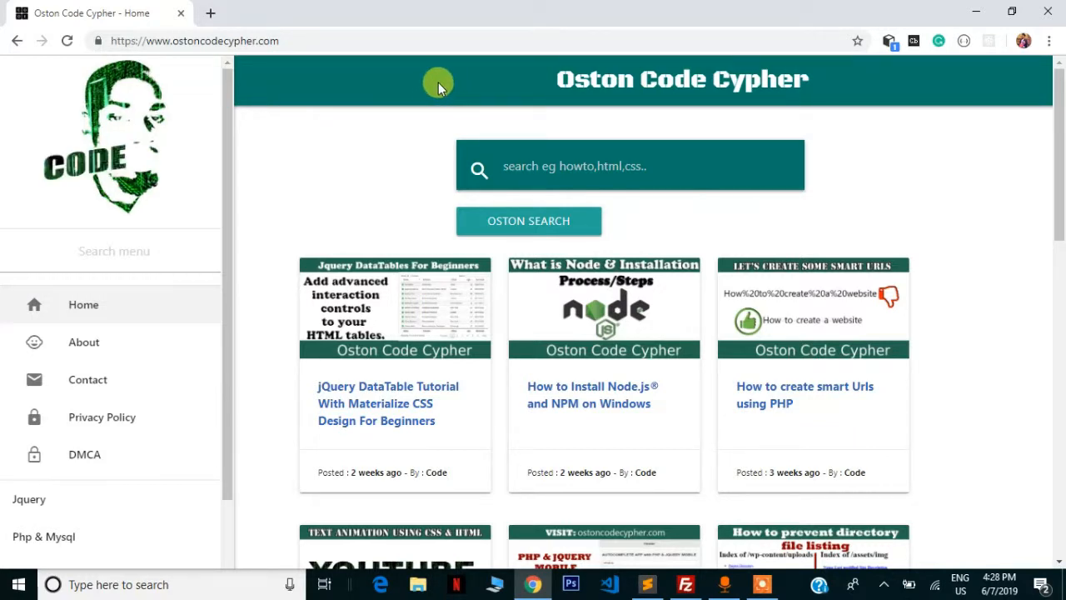
{"action": "mouse_move", "coordinate": [416, 37]}
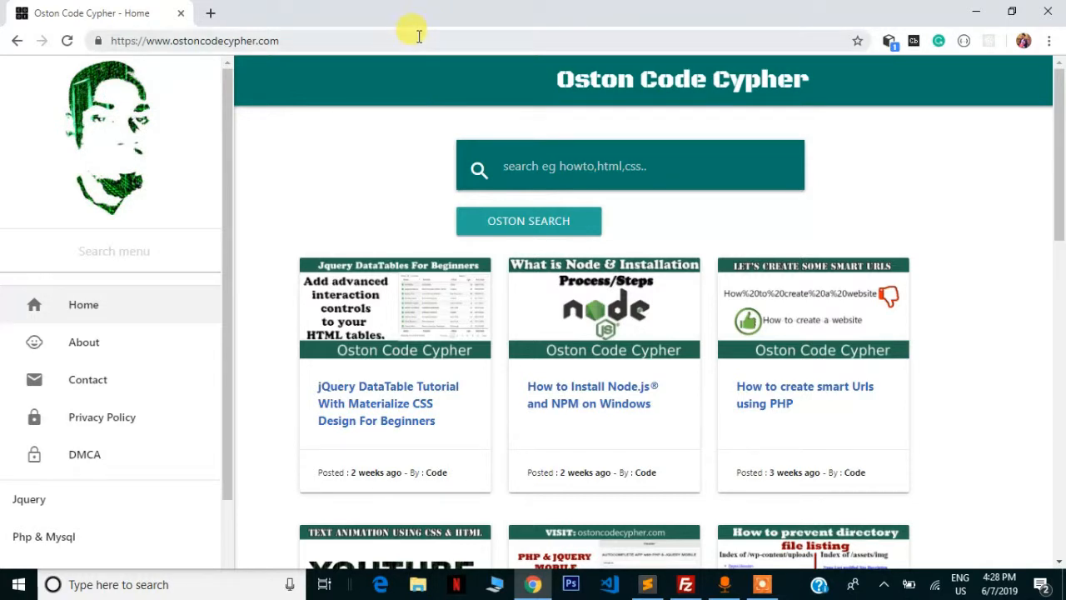
{"action": "mouse_move", "coordinate": [429, 70]}
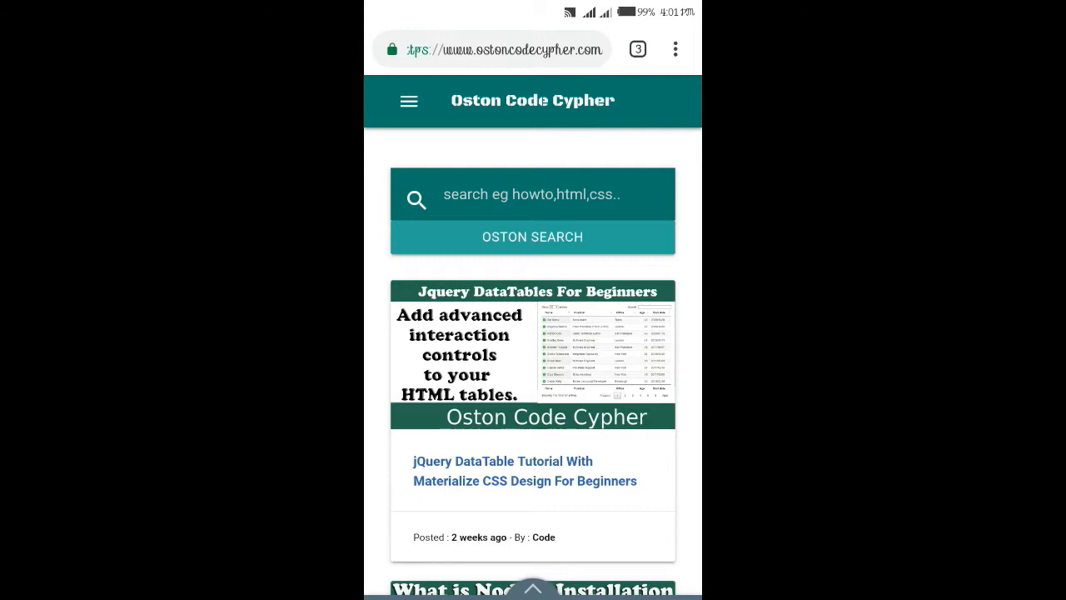
Switch to the m.facebook.com tab to view its blue-coloured address bar.
{"action": "left_click", "coordinate": [636, 49]}
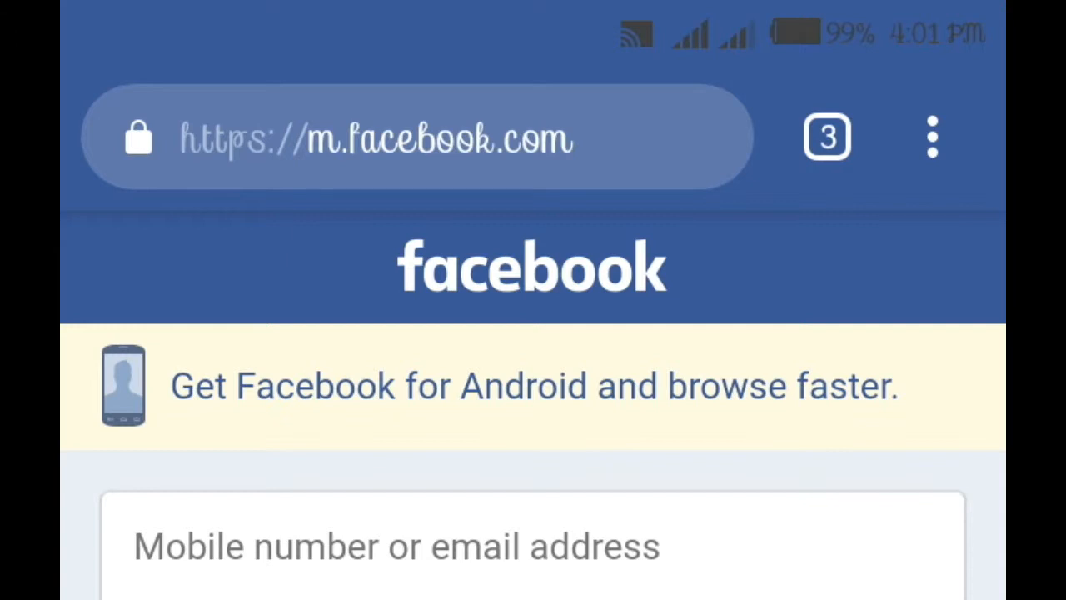
{"action": "left_click", "coordinate": [826, 137]}
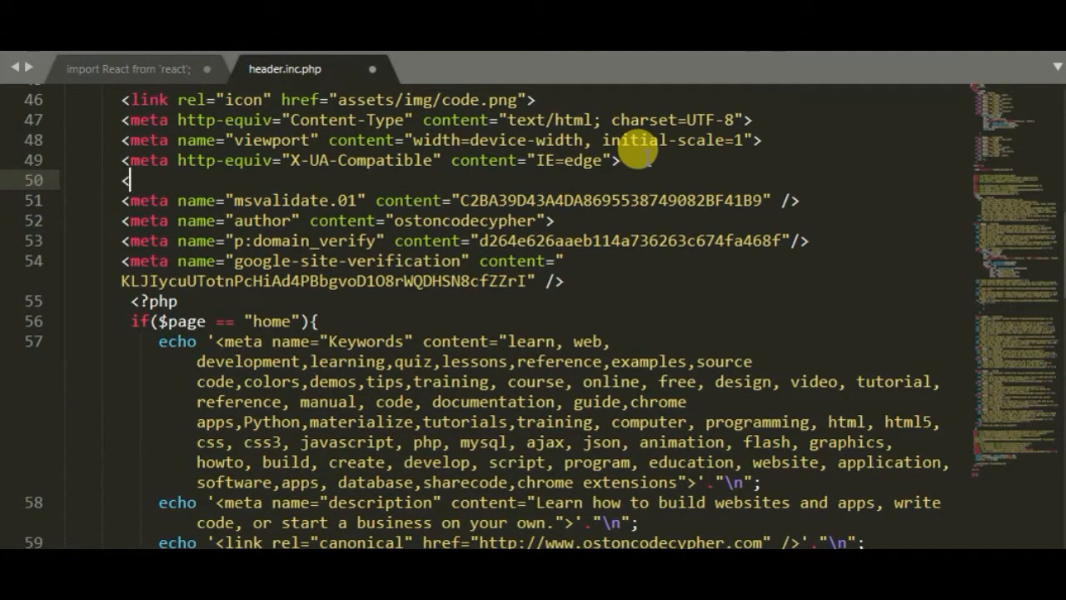
Add <meta name="theme-color" content=""> on line 50 below the X-UA-Compatible meta.
{"action": "type", "text": "meta >"}
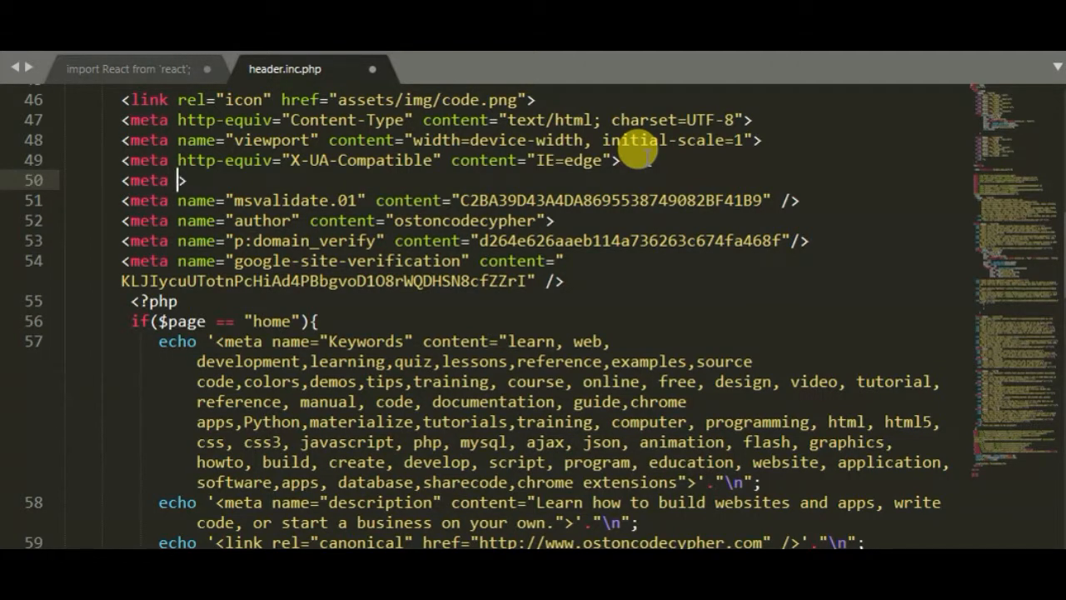
{"action": "type", "text": "name="}
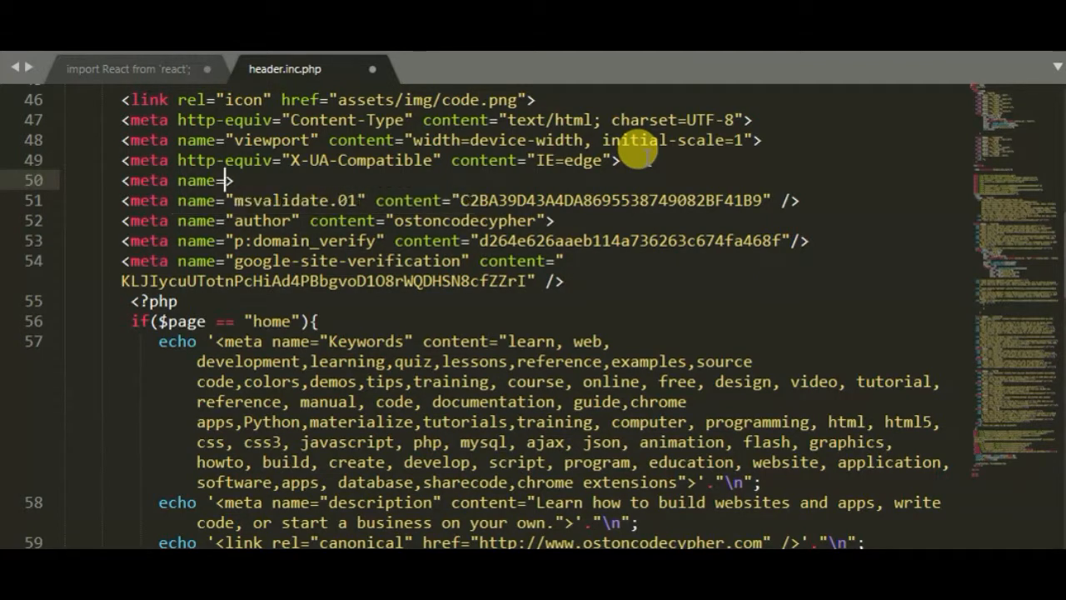
{"action": "type", "text": "theme-color\""}
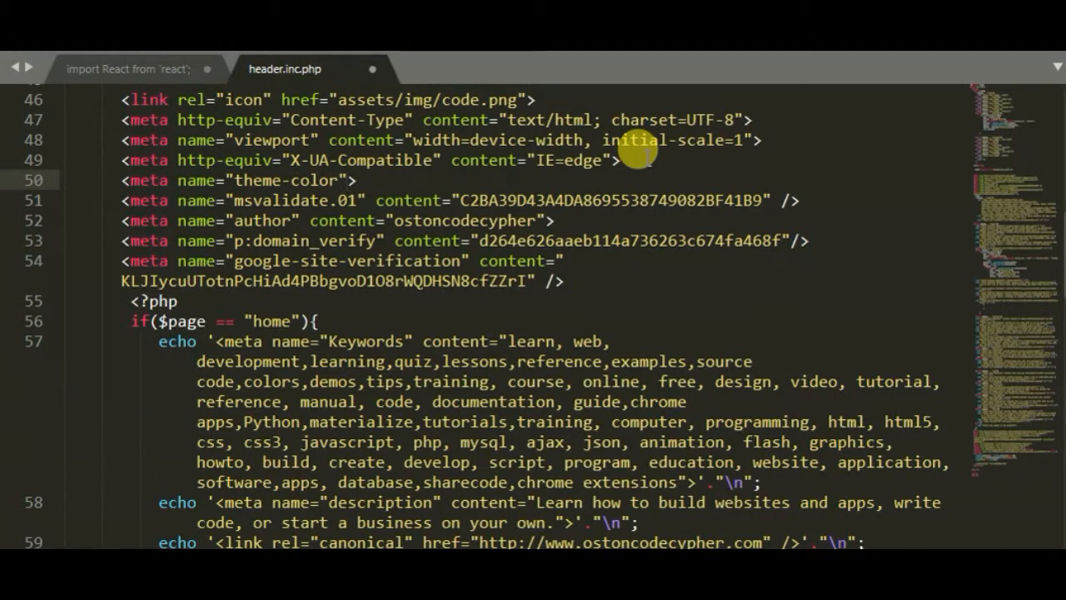
{"action": "type", "text": "content=\""}
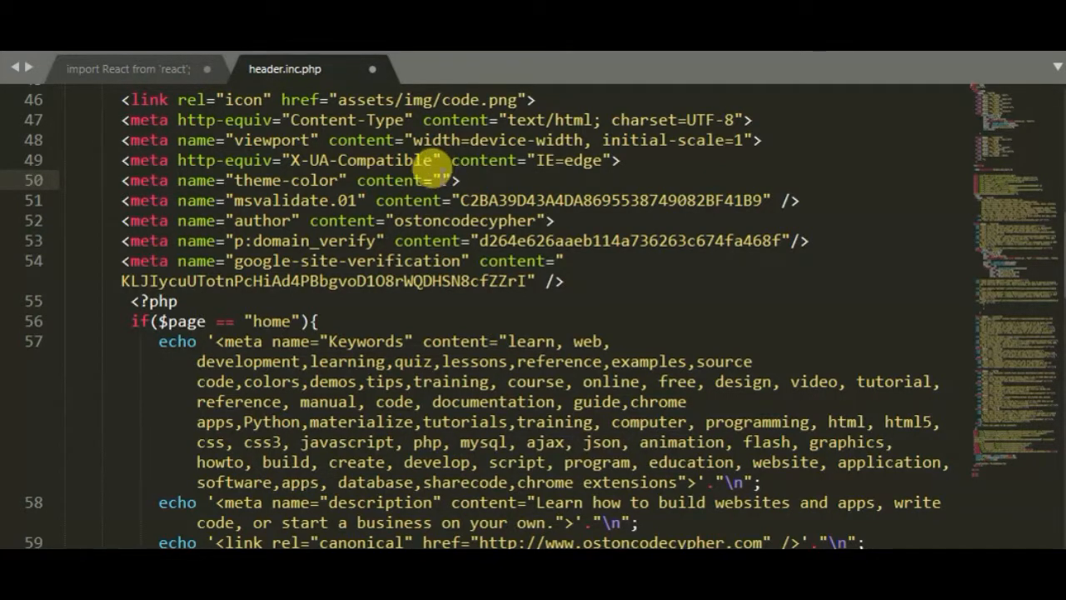
Enter the teal hex value #00796b as the theme-color content.
{"action": "type", "text": "00"}
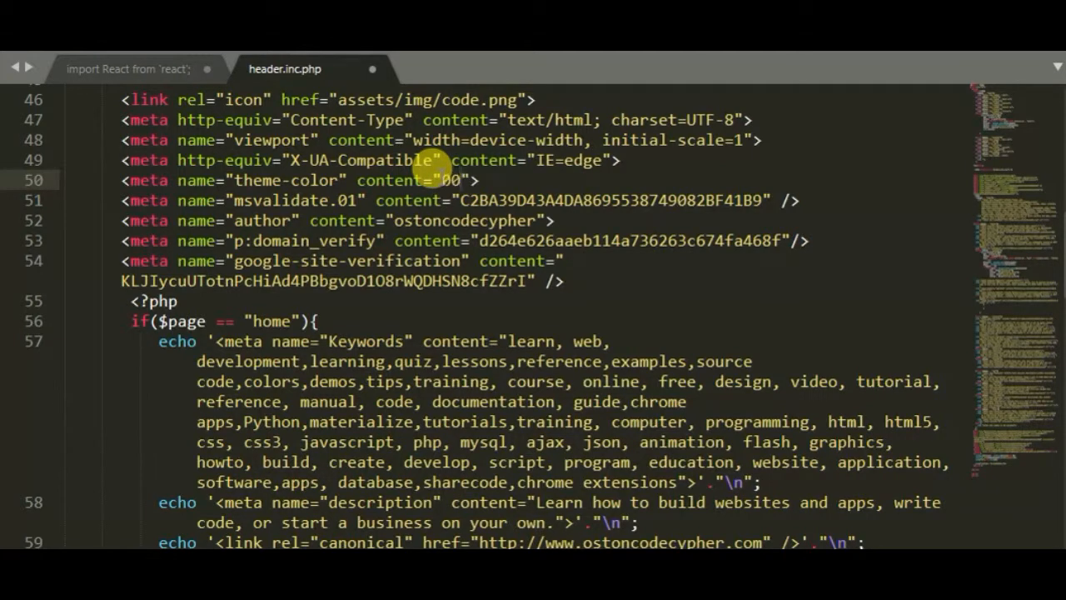
{"action": "type", "text": "7"}
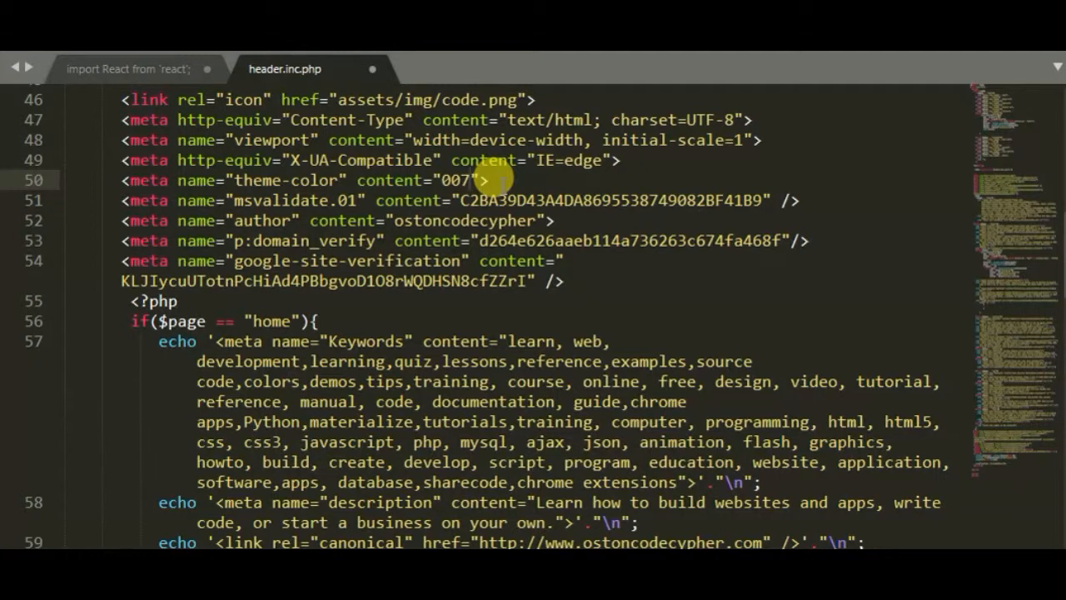
{"action": "type", "text": "96"}
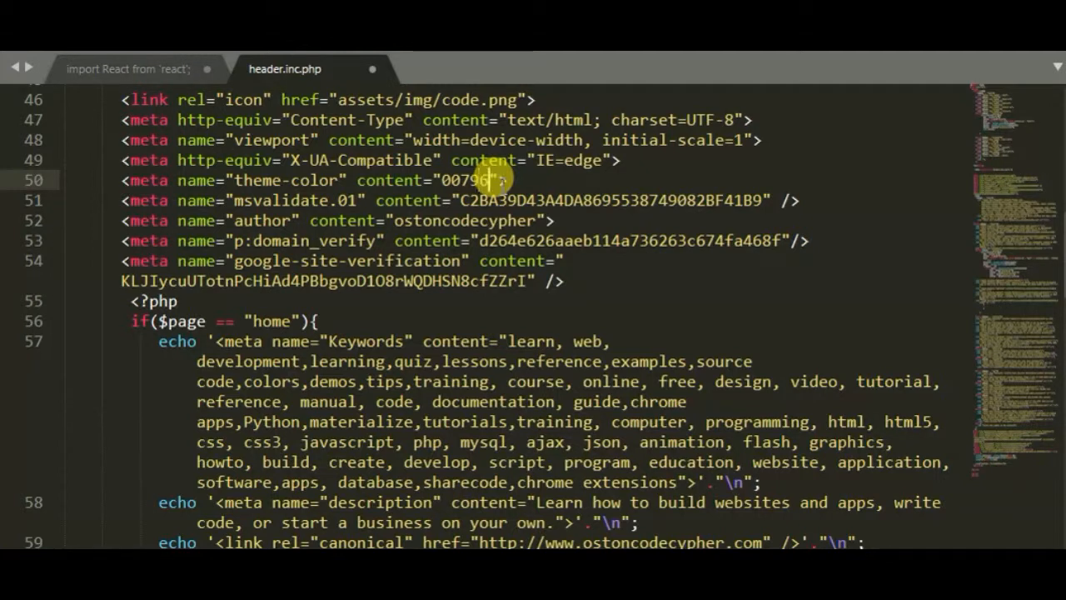
{"action": "type", "text": "b"}
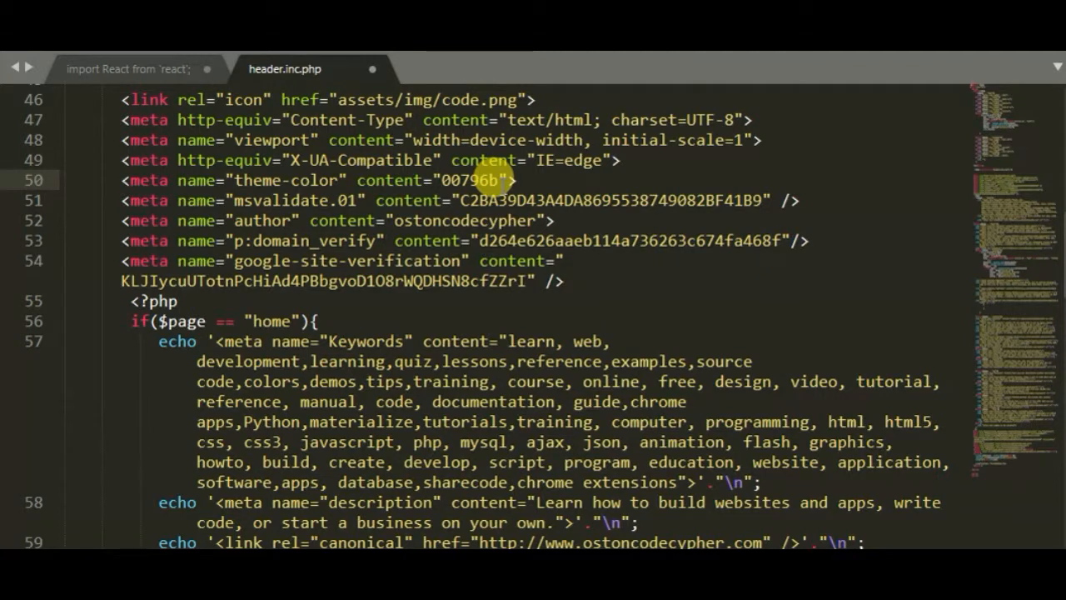
{"action": "type", "text": "#"}
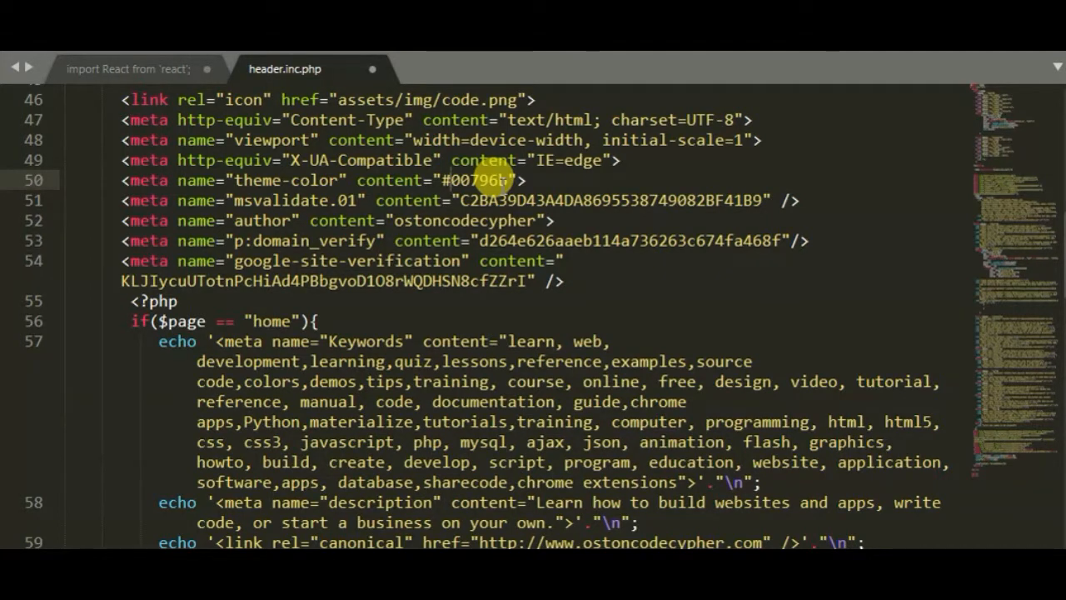
{"action": "mouse_move", "coordinate": [449, 170]}
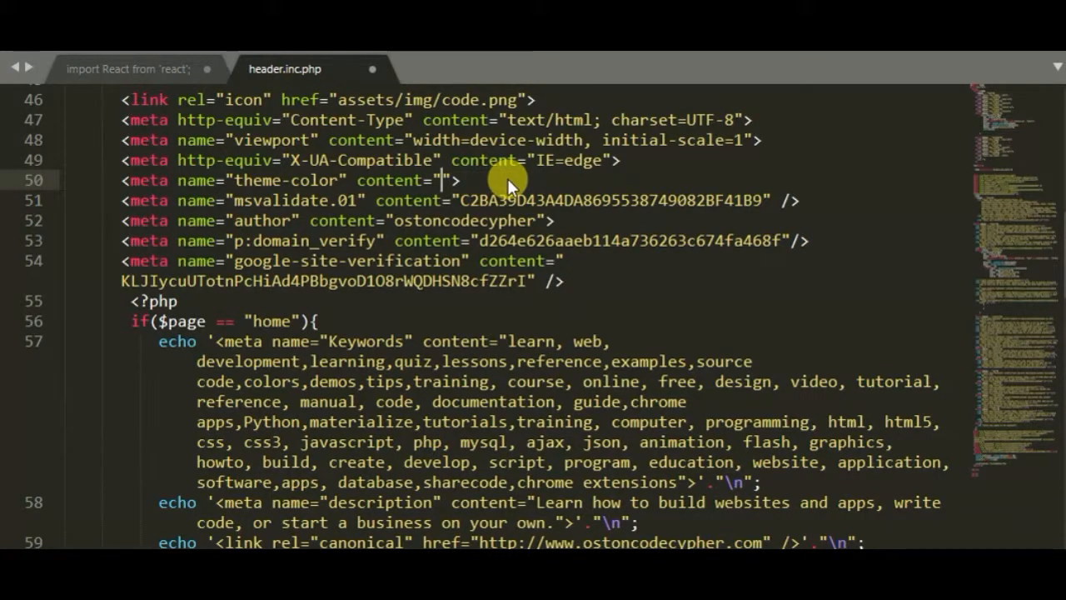
Try #fff as the value, then revert it back to #00796b.
{"action": "type", "text": "#ffffff"}
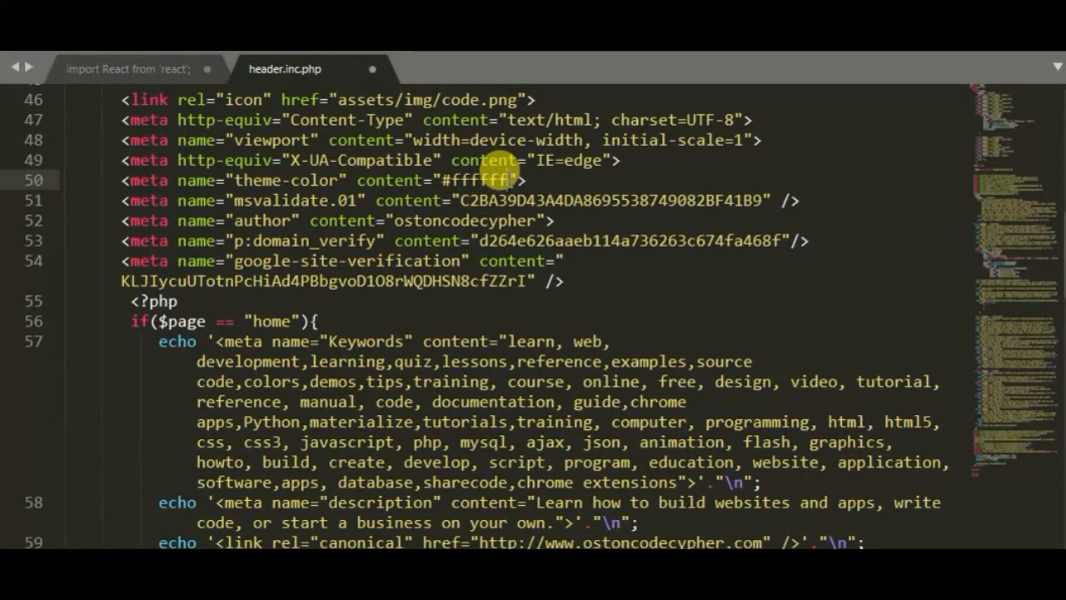
{"action": "key", "text": "Backspace"}
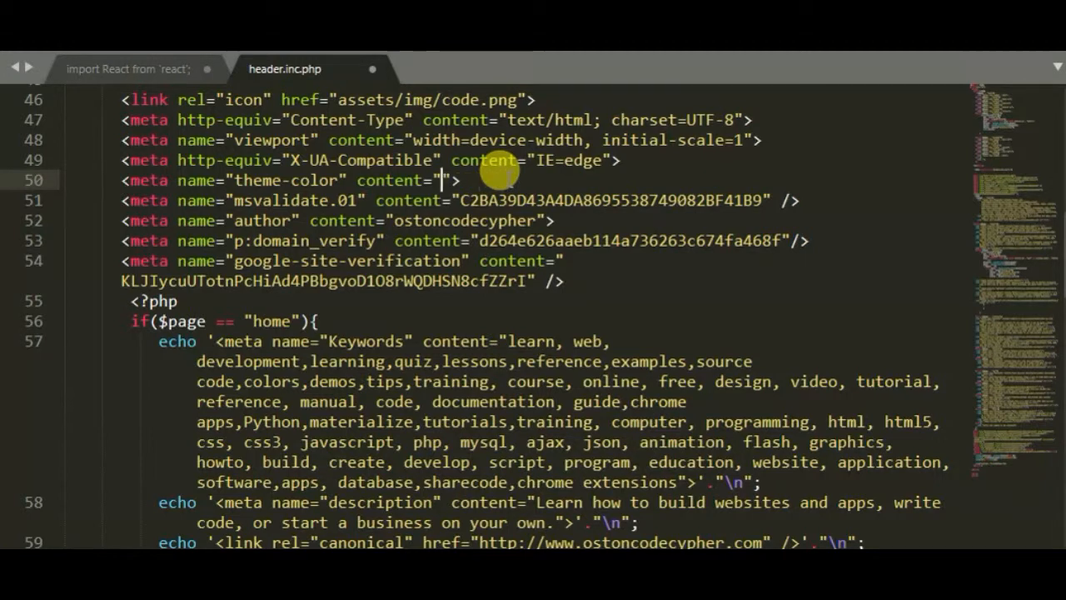
{"action": "type", "text": "#00796b"}
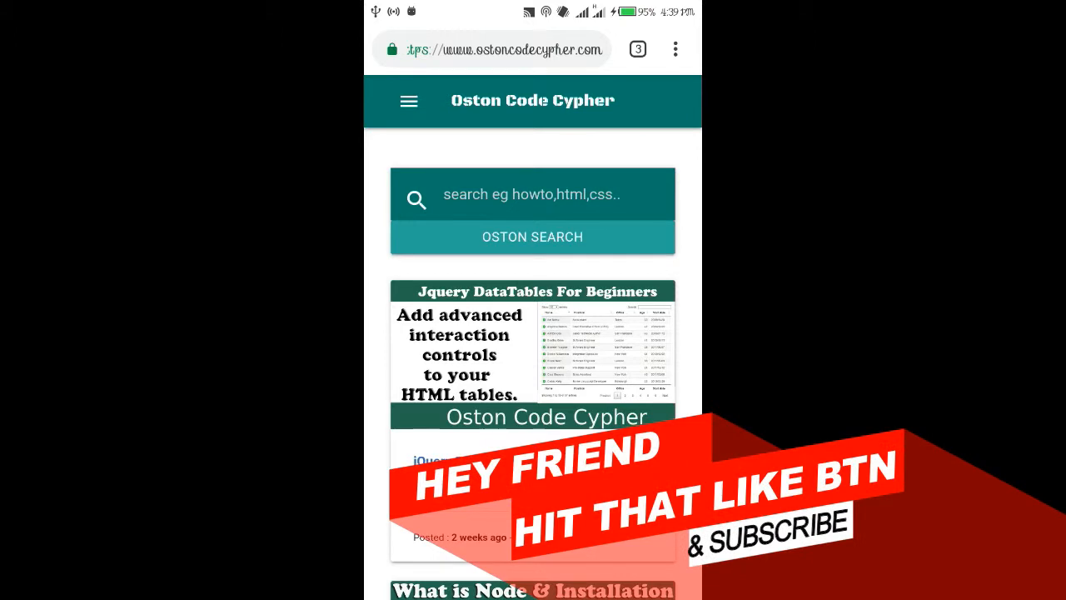
Reload ostoncodecypher.com to show the teal bar and scroll down past the article cards.
{"action": "left_click", "coordinate": [675, 49]}
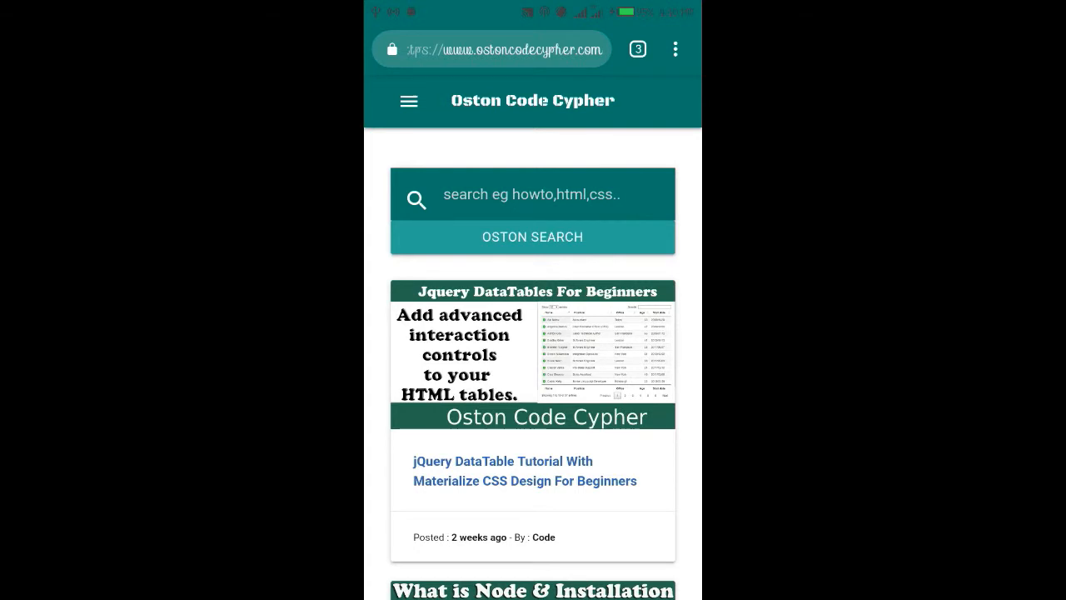
{"action": "scroll", "scroll_direction": "down", "scroll_amount": 3}
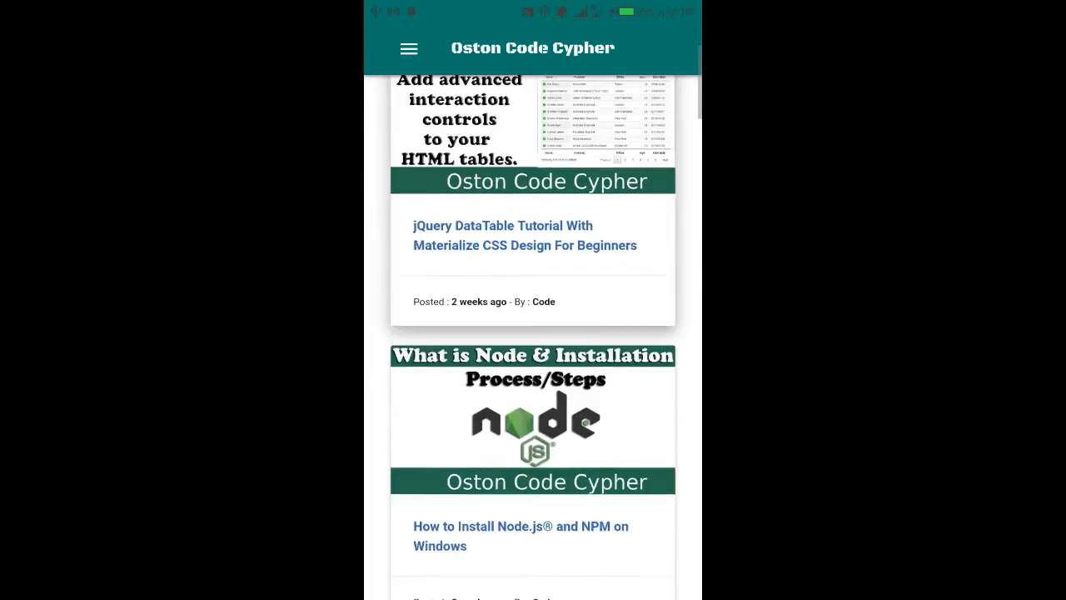
{"action": "scroll", "scroll_direction": "down", "scroll_amount": 3}
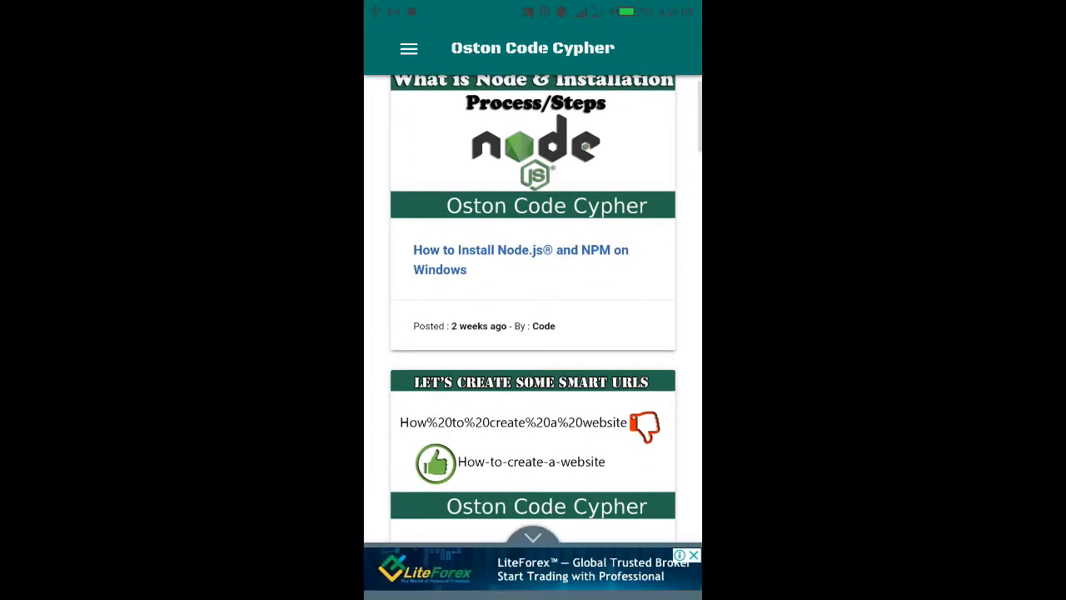